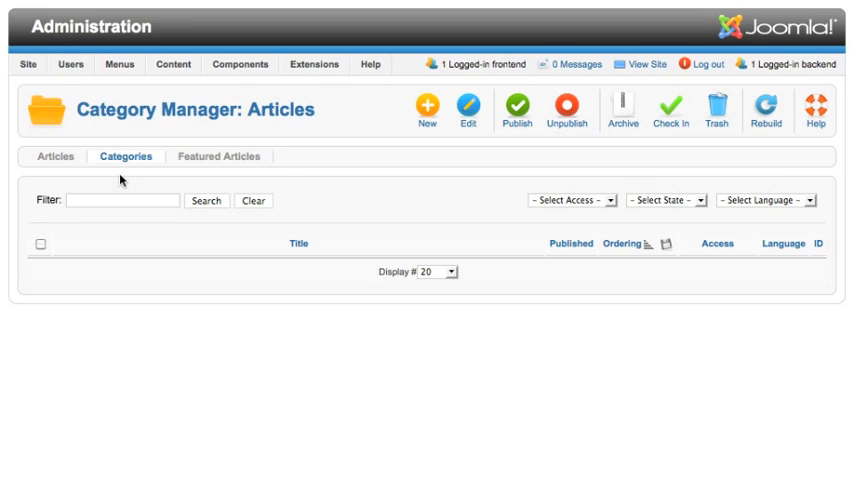
# - Create the 'Classes' category, then a published 'Science' category nested under Classes
pyautogui.click(427, 111)
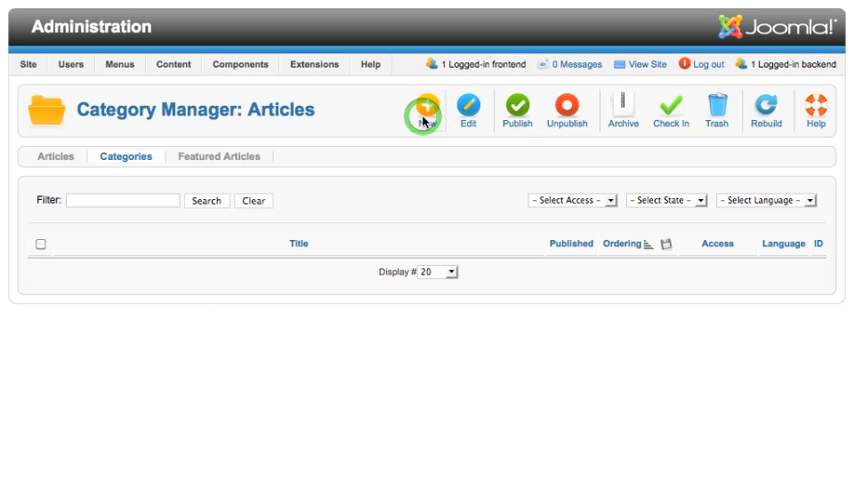
pyautogui.click(421, 110)
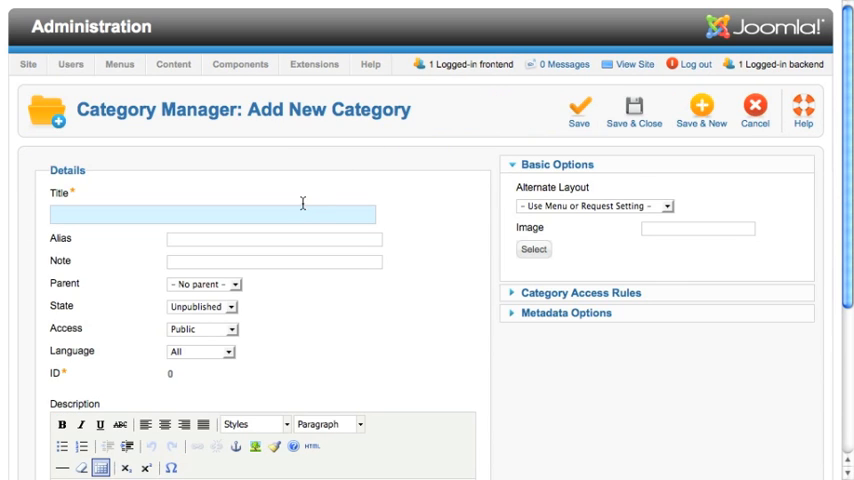
pyautogui.write('Classes')
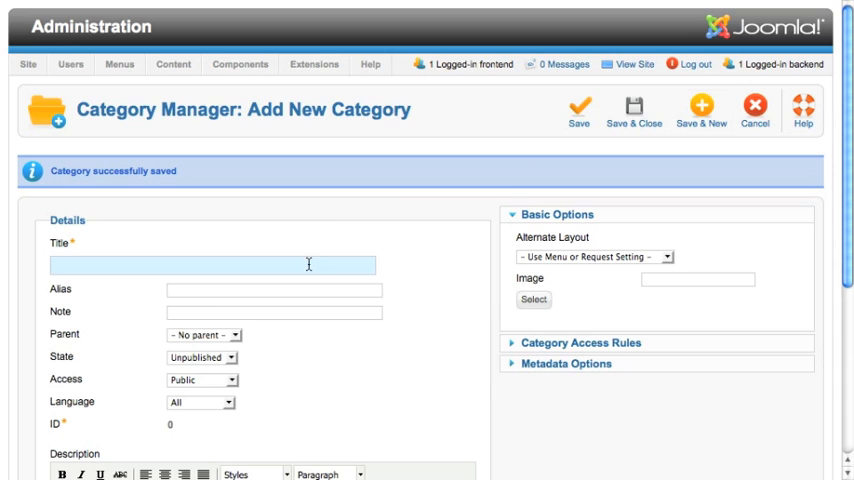
pyautogui.write('Science')
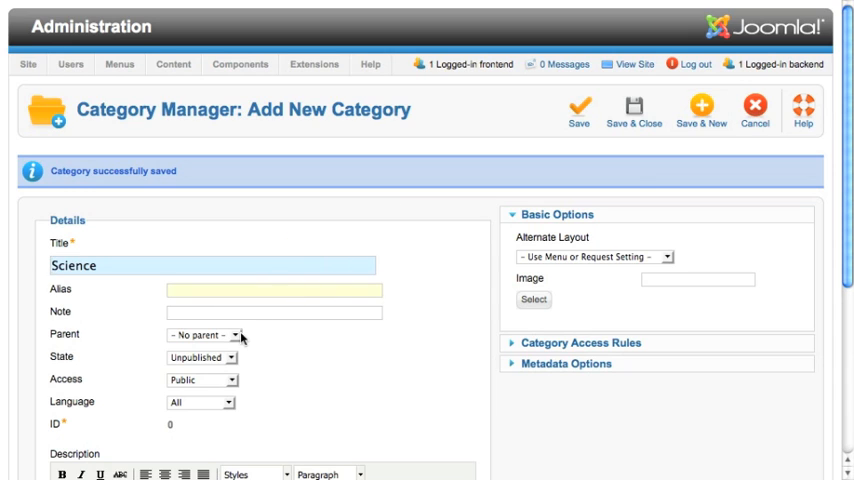
pyautogui.click(200, 334)
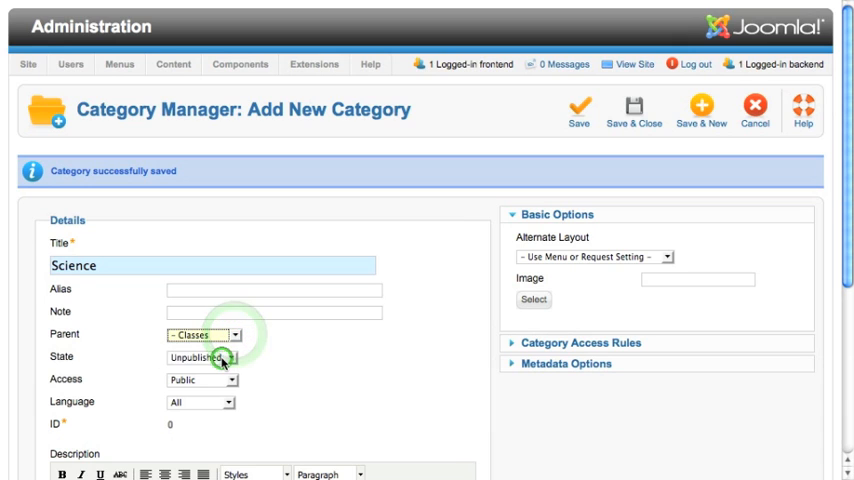
pyautogui.click(199, 356)
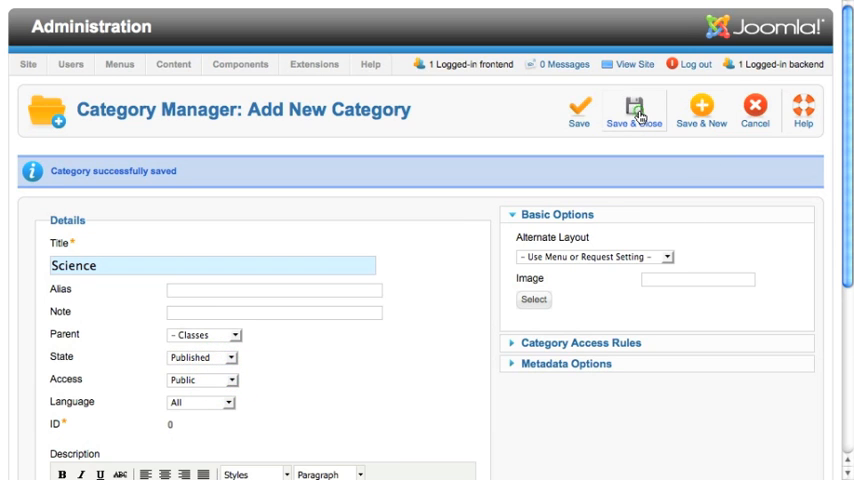
pyautogui.click(633, 110)
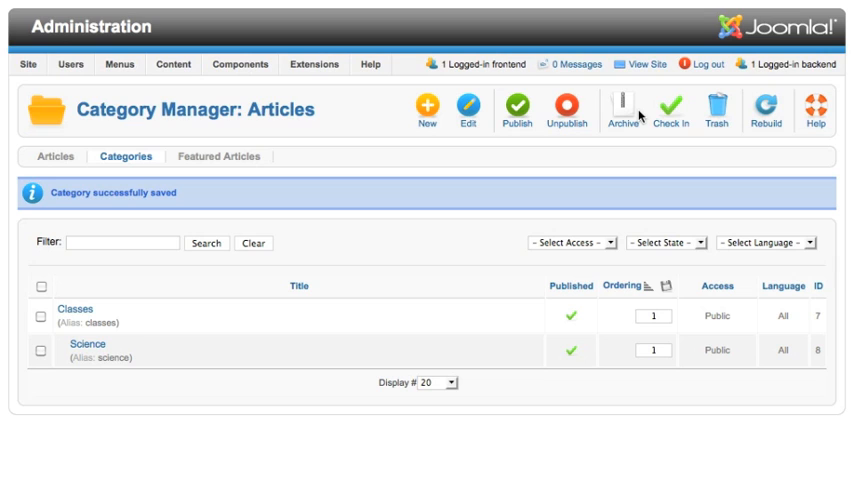
pyautogui.moveTo(179, 222)
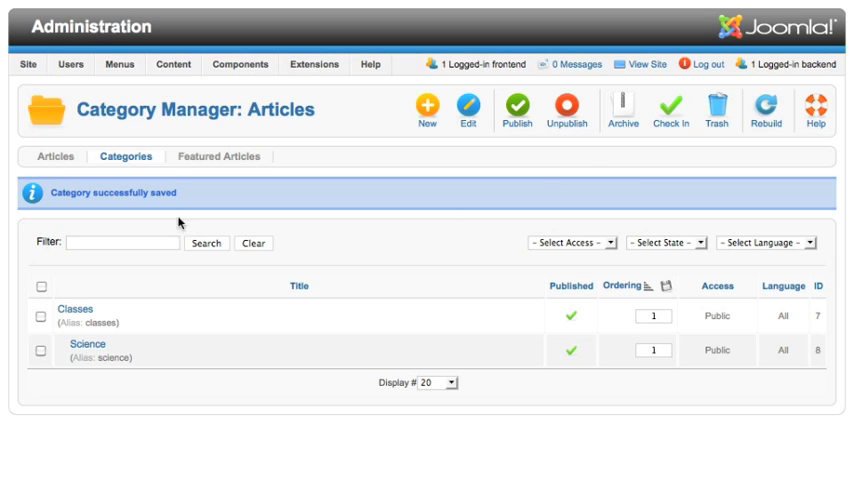
# - Assign the 'Science Exam' article to the Science category and save it
pyautogui.click(55, 156)
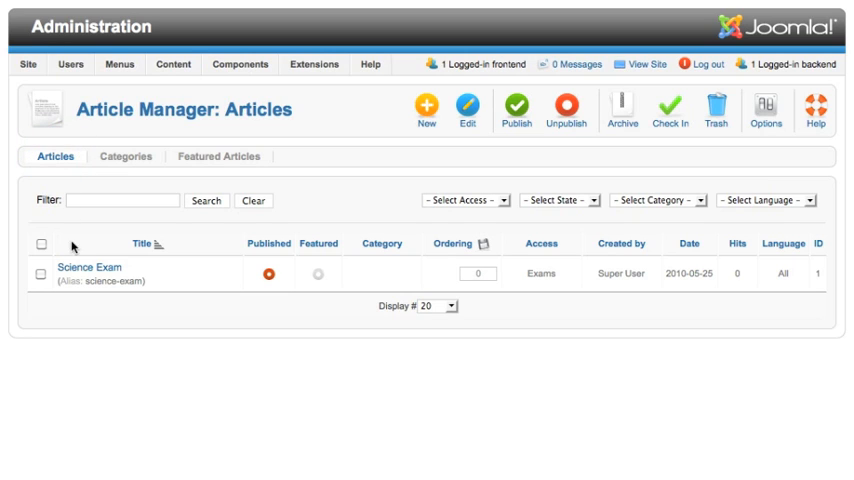
pyautogui.click(90, 268)
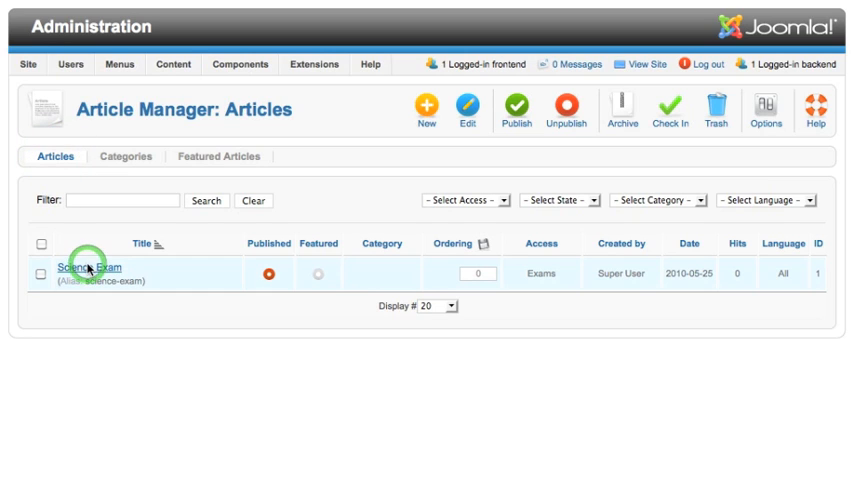
pyautogui.click(83, 268)
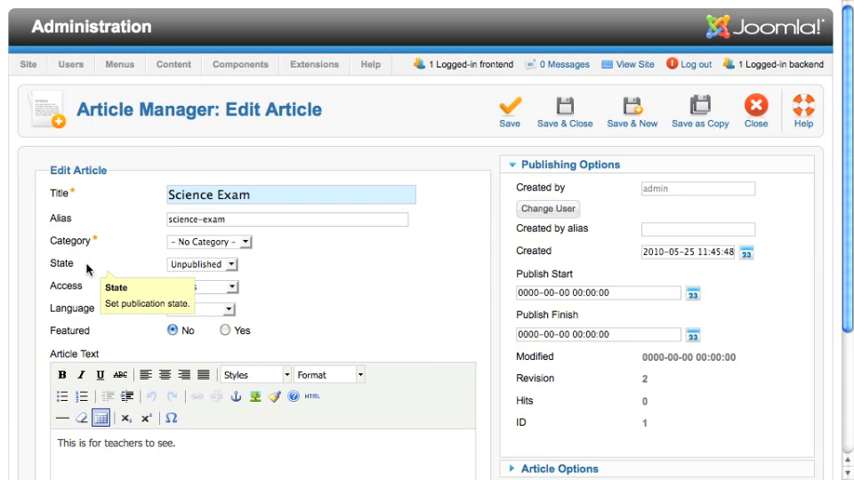
pyautogui.click(210, 241)
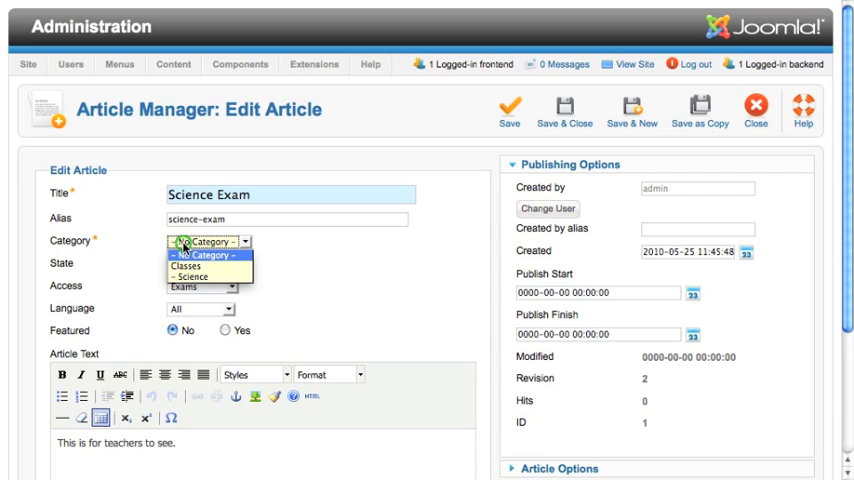
pyautogui.click(194, 277)
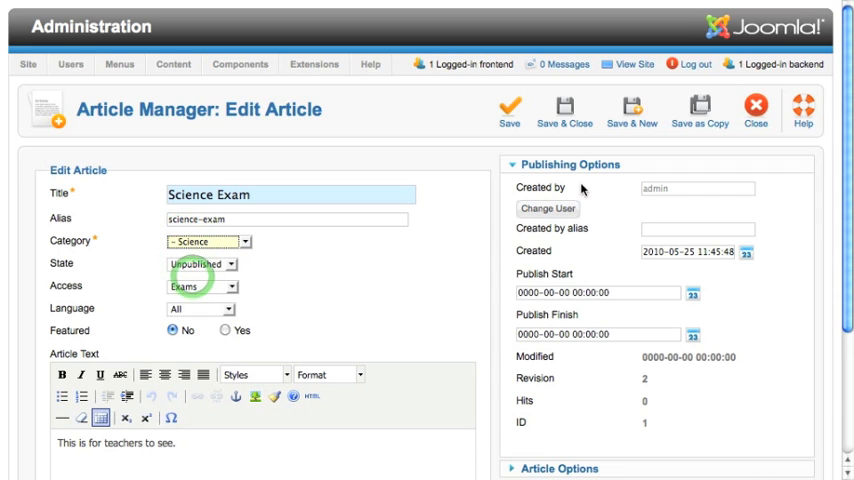
pyautogui.click(564, 110)
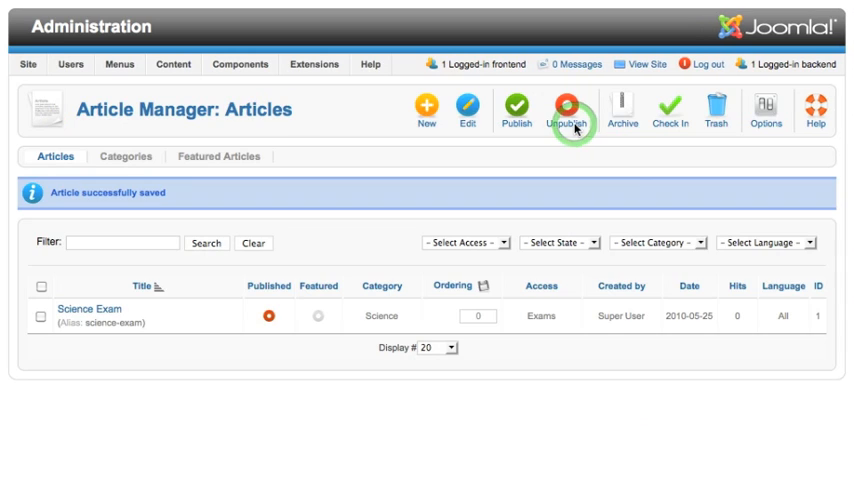